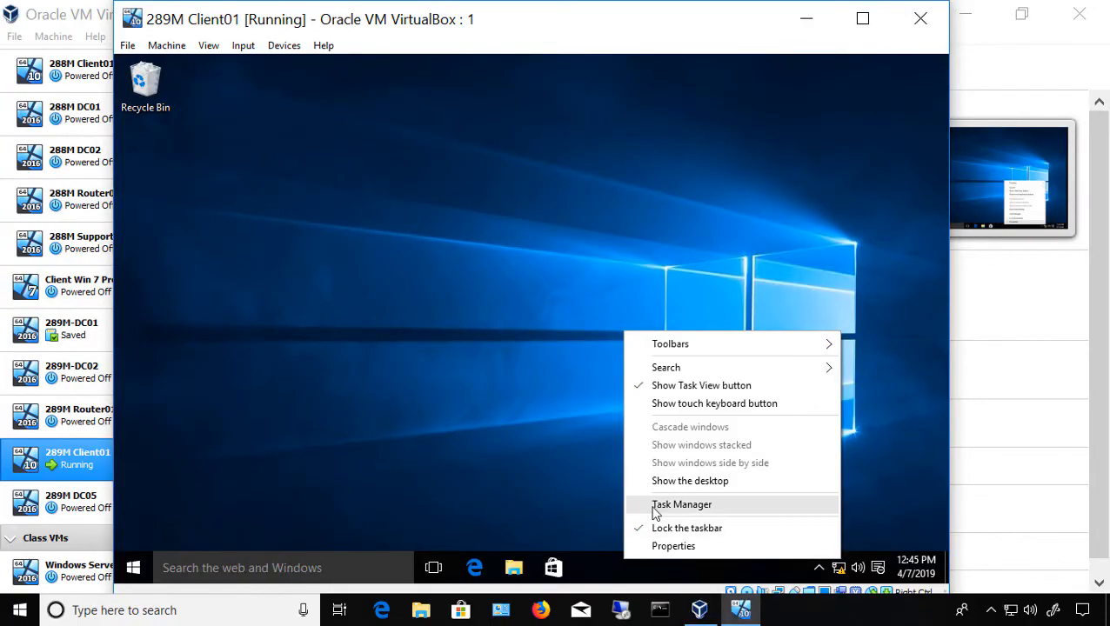
Check the guest's memory in Task Manager's Performance view, then bring up 289M Client01's machine menu
left_click(682, 504)
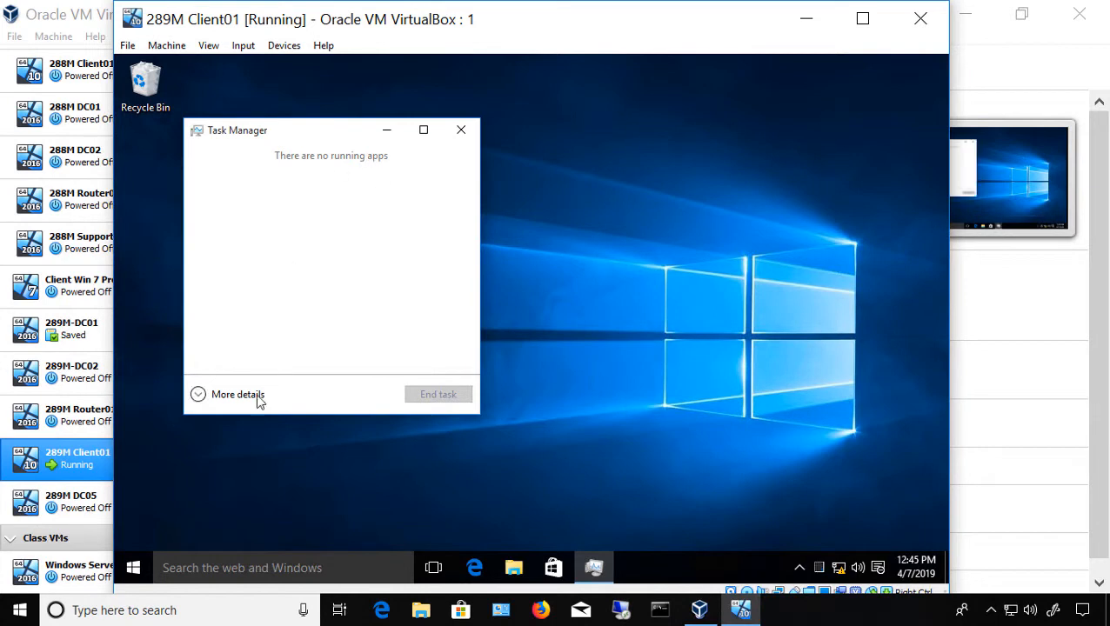
left_click(236, 393)
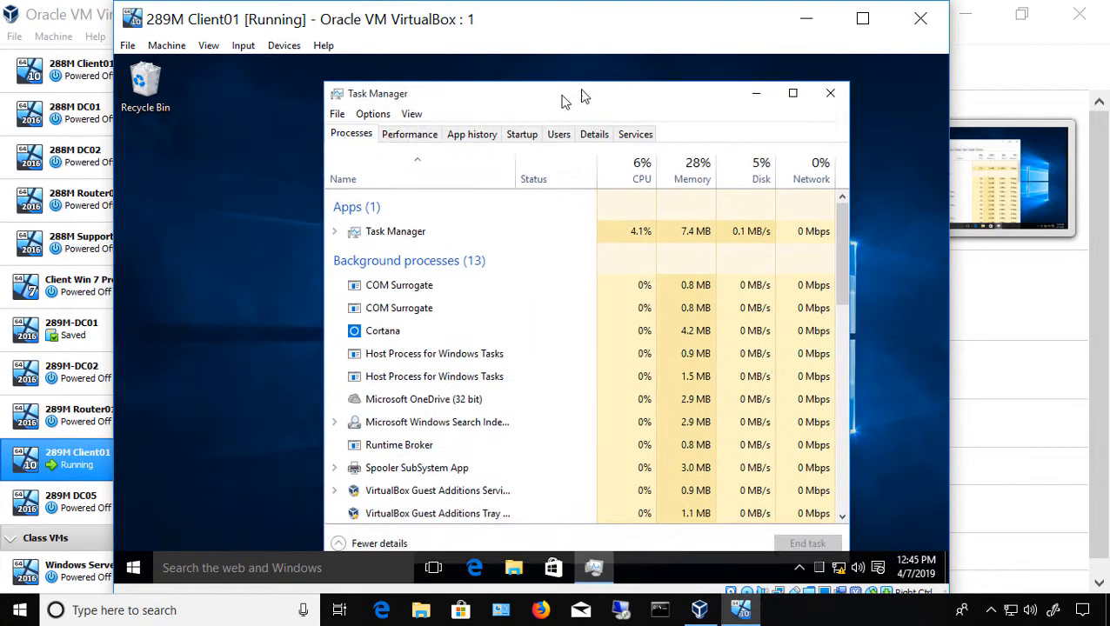
left_click(409, 134)
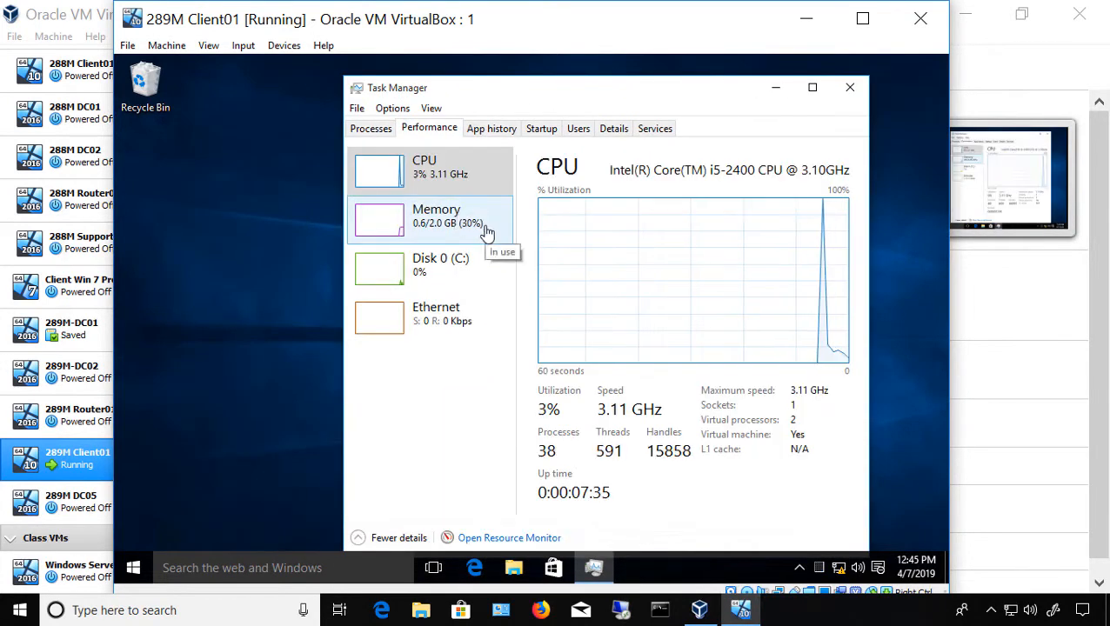
left_click(437, 216)
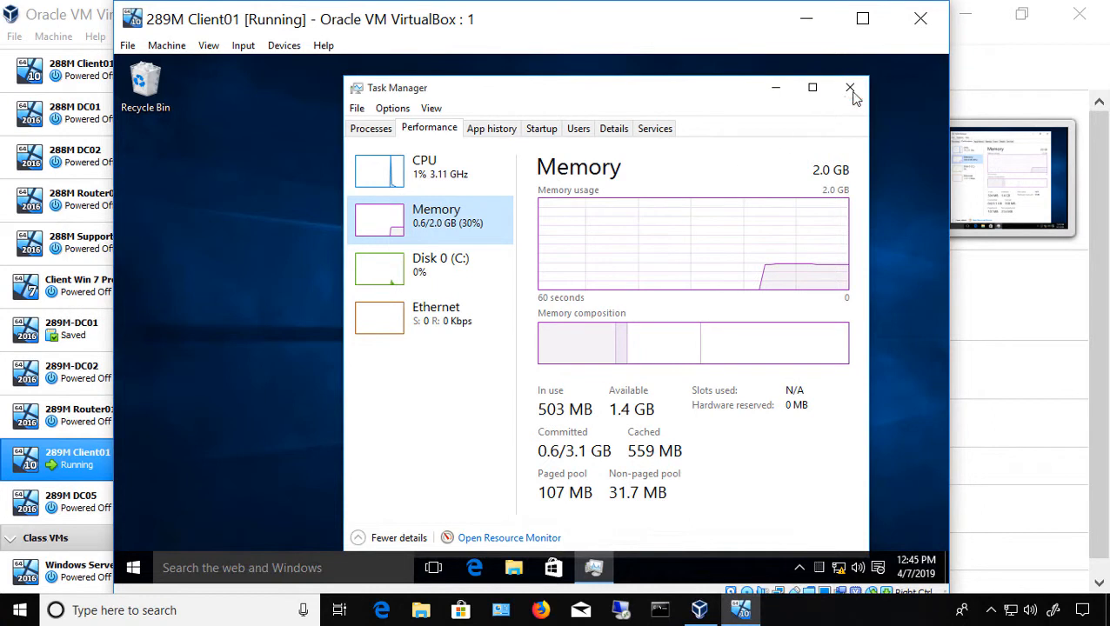
left_click(849, 87)
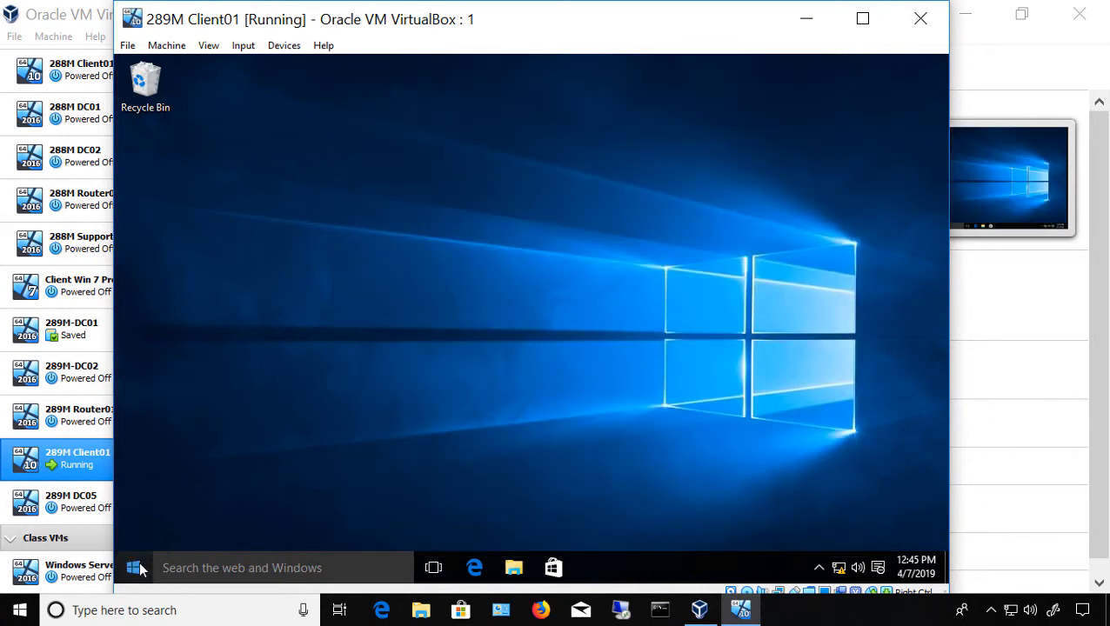
right_click(132, 567)
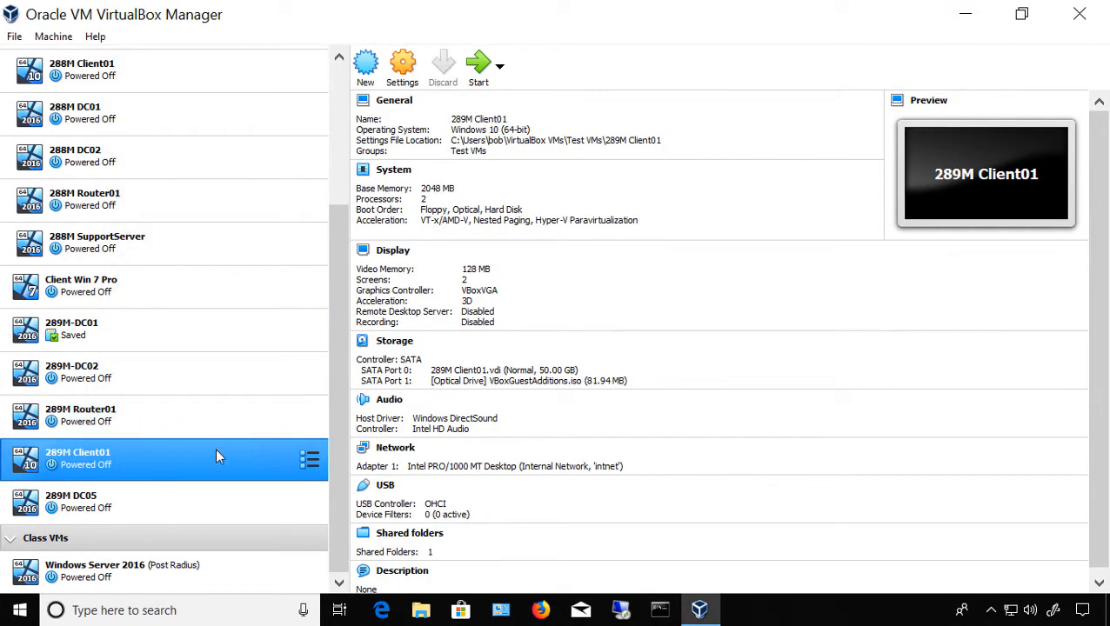
mouse_move(212, 459)
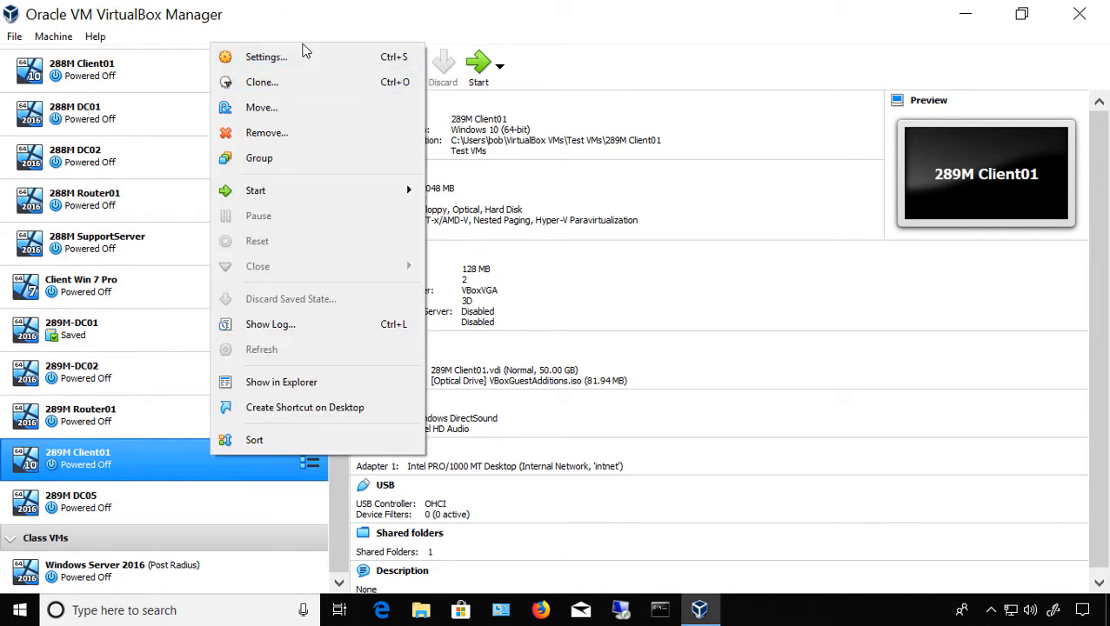
Open 289M Client01's Settings and go to the System page showing Base Memory
left_click(265, 55)
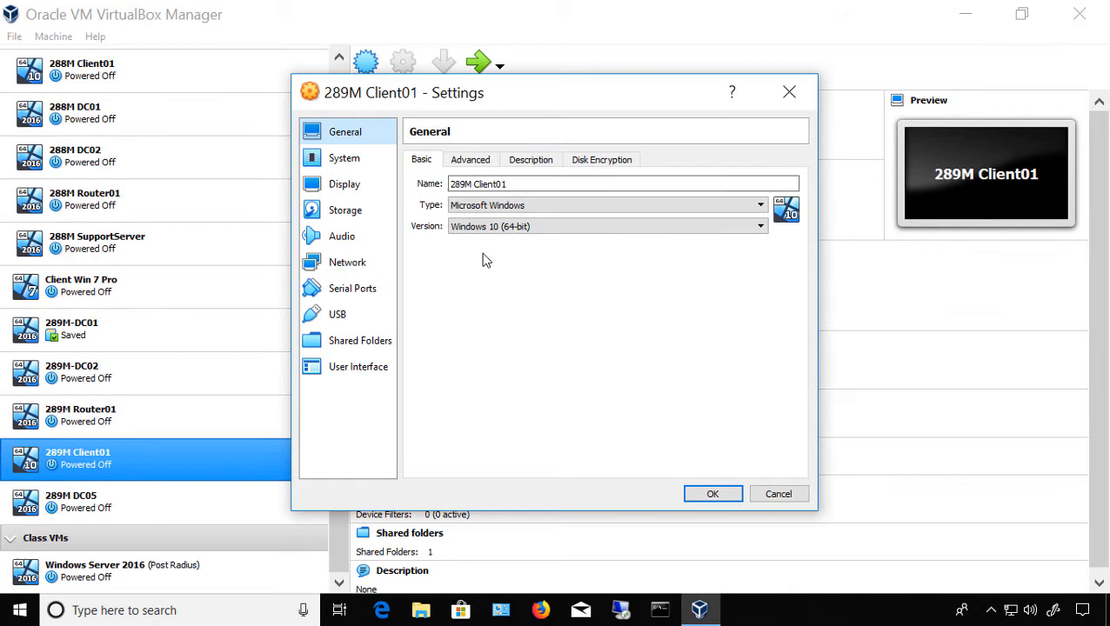
mouse_move(374, 205)
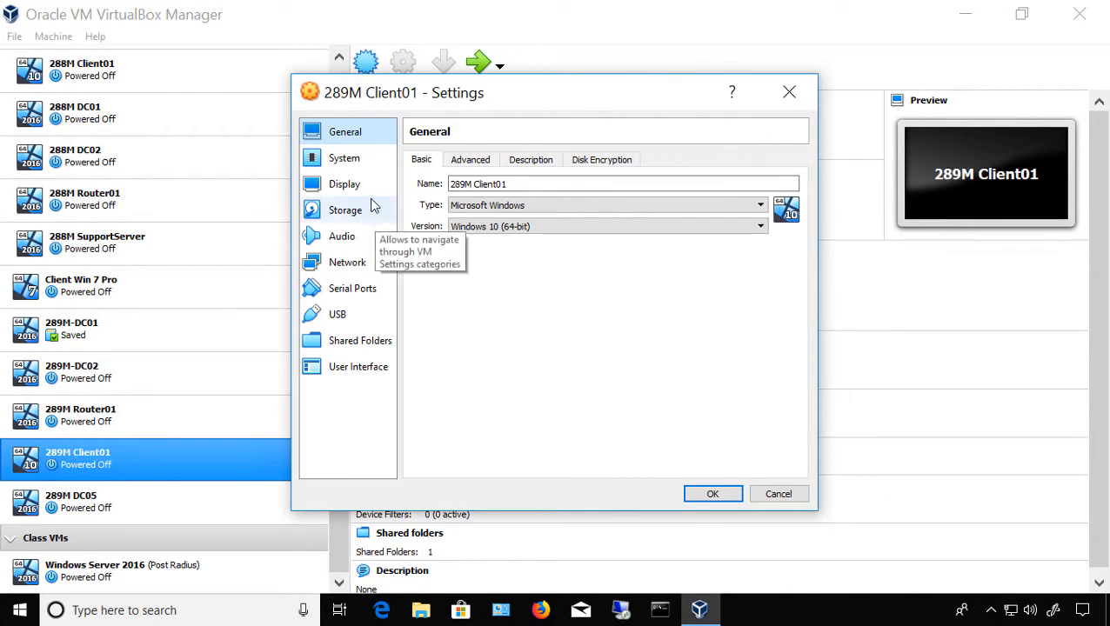
left_click(345, 156)
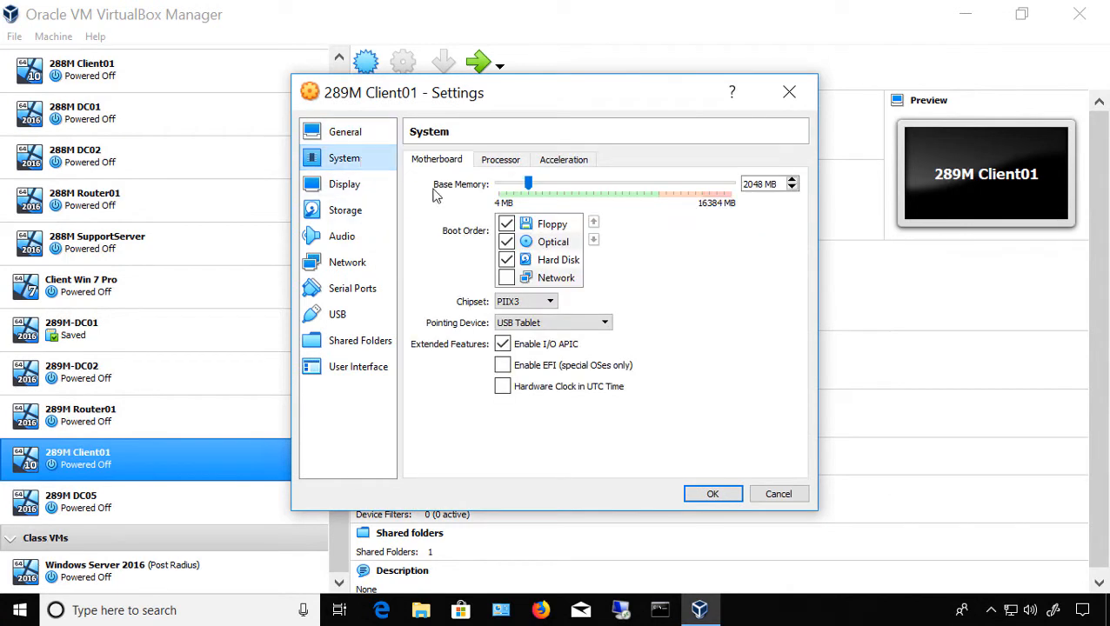
mouse_move(727, 194)
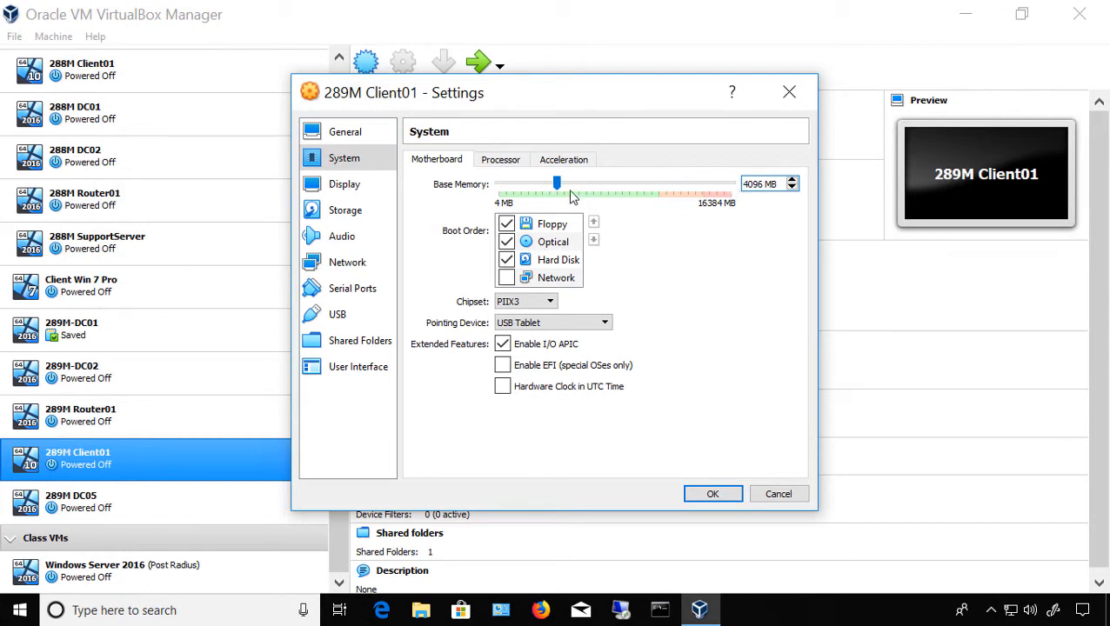
left_click_drag(557, 184, 615, 184)
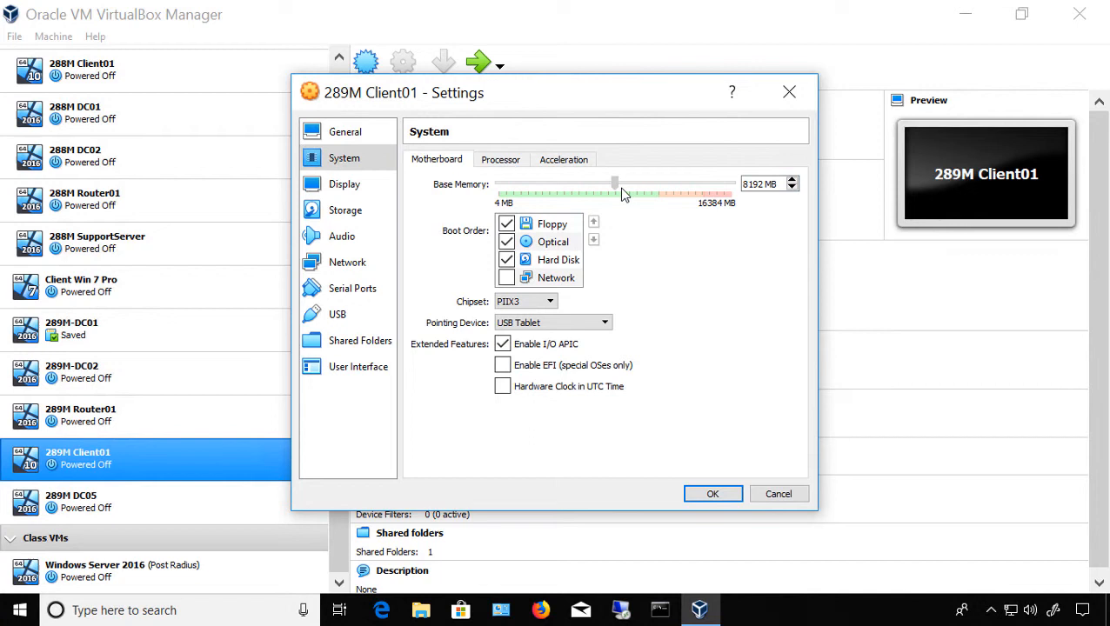
left_click_drag(615, 185, 730, 184)
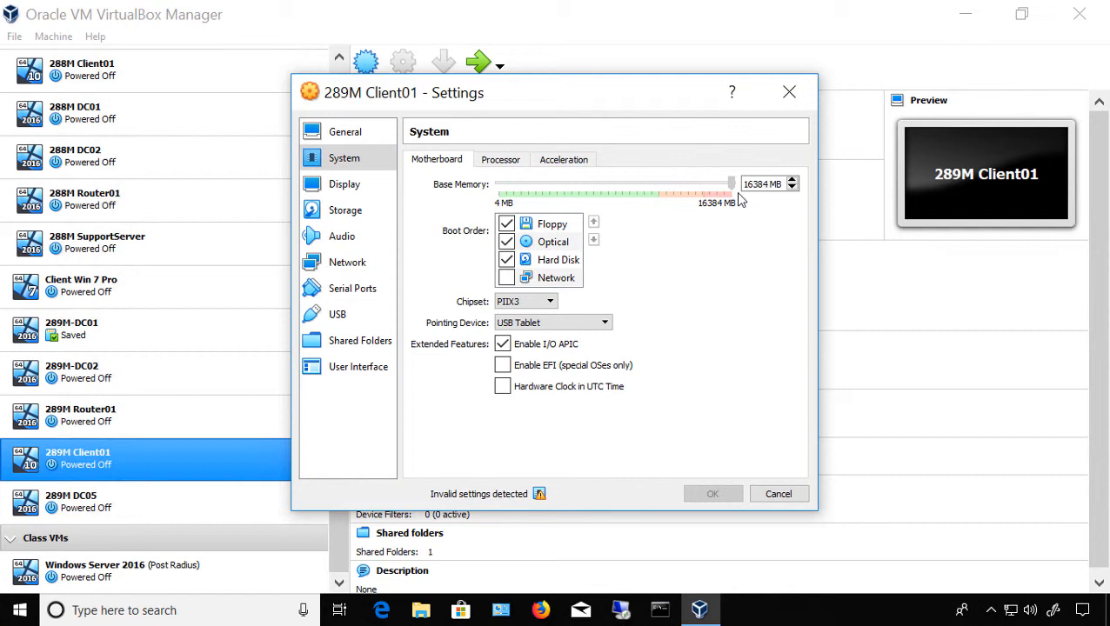
left_click_drag(730, 185, 708, 185)
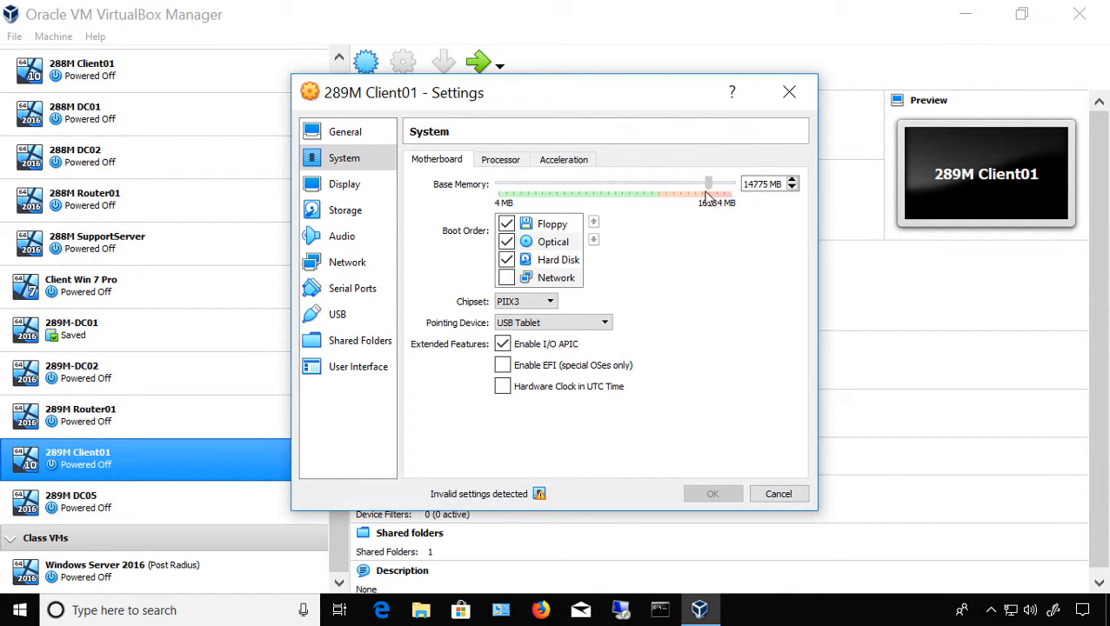
left_click_drag(707, 184, 584, 184)
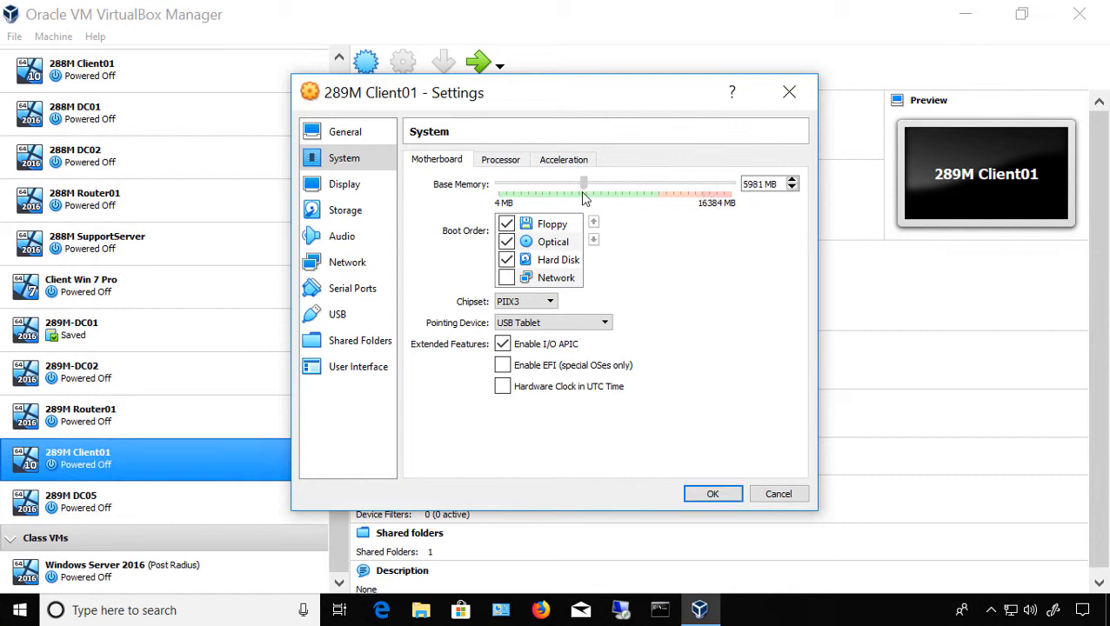
left_click_drag(584, 184, 565, 184)
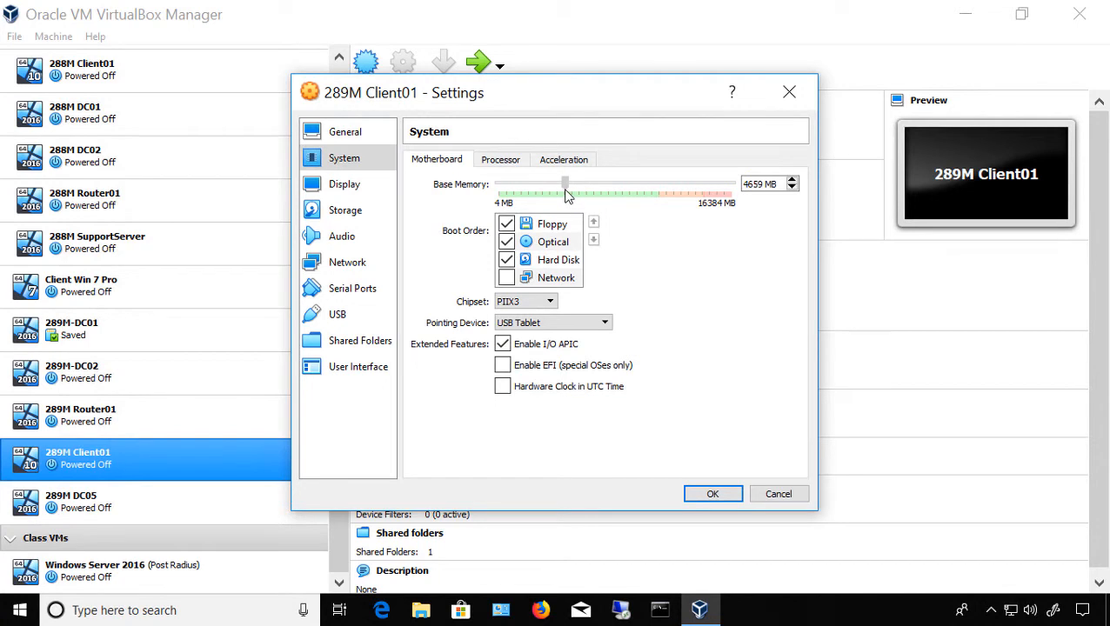
left_click_drag(566, 184, 557, 185)
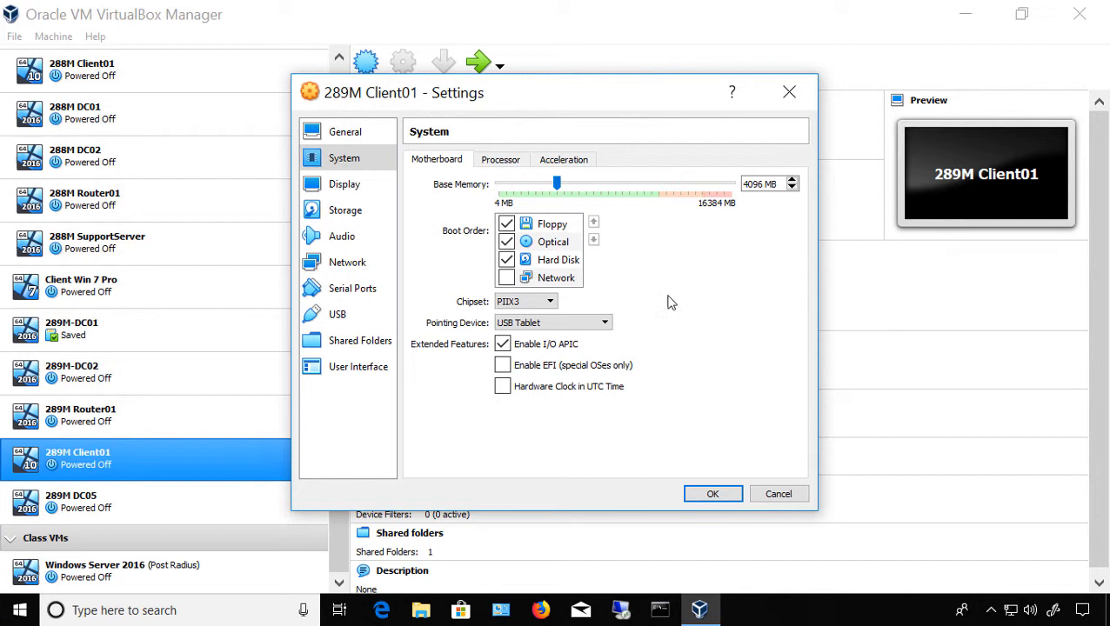
mouse_move(745, 203)
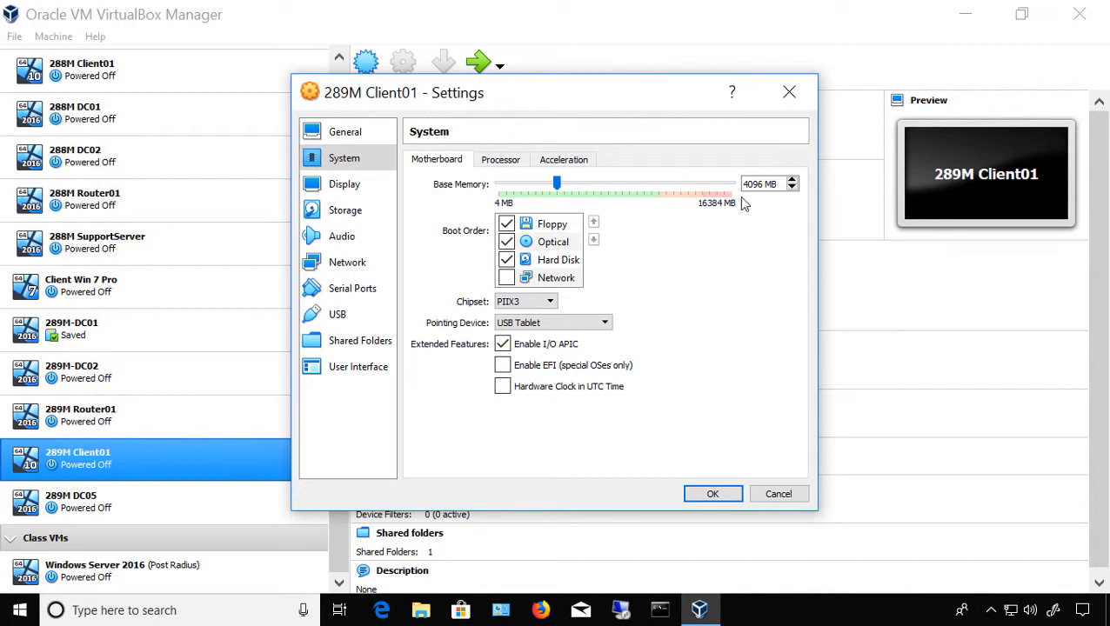
mouse_move(703, 341)
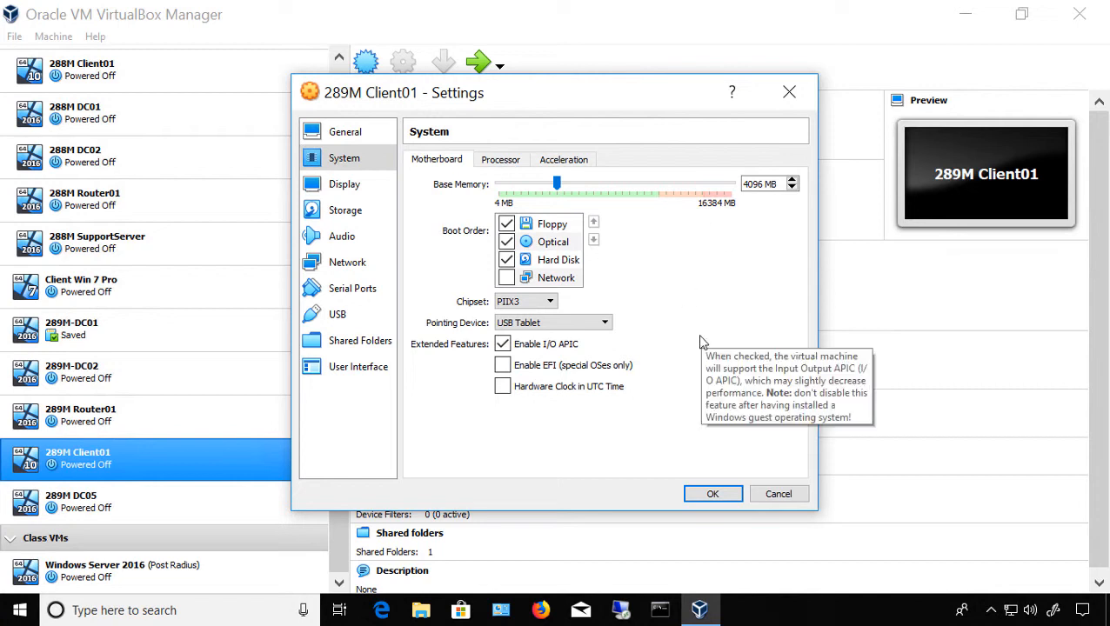
Save the 4096 MB base memory setting and start 289M Client01 again
left_click(713, 494)
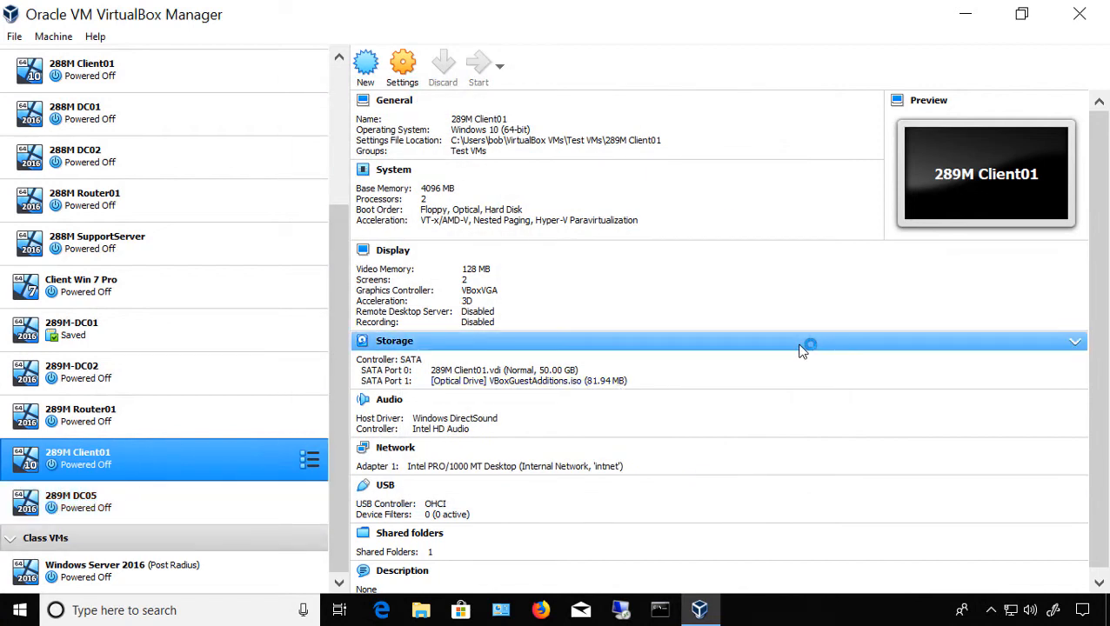
left_click(479, 66)
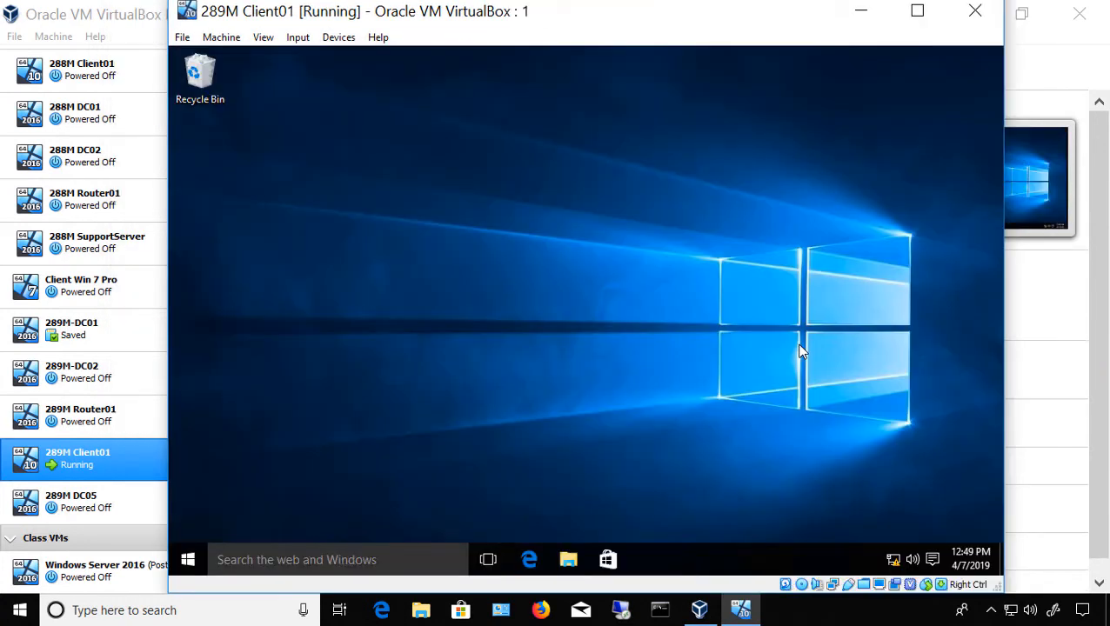
Launch Task Manager from the guest taskbar's right-click menu
right_click(740, 560)
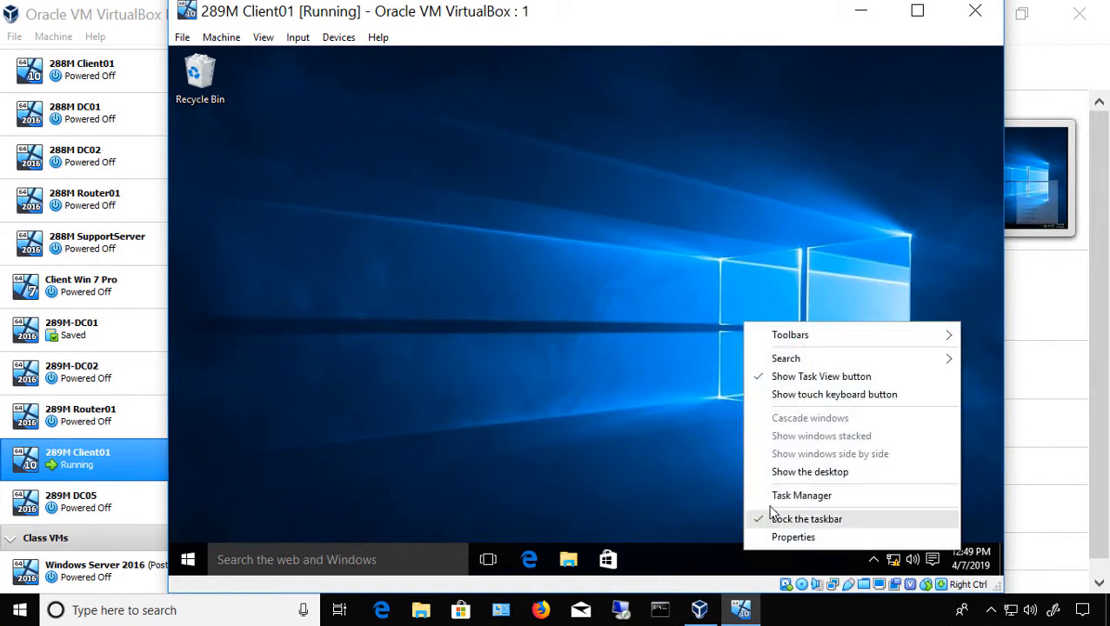
left_click(800, 494)
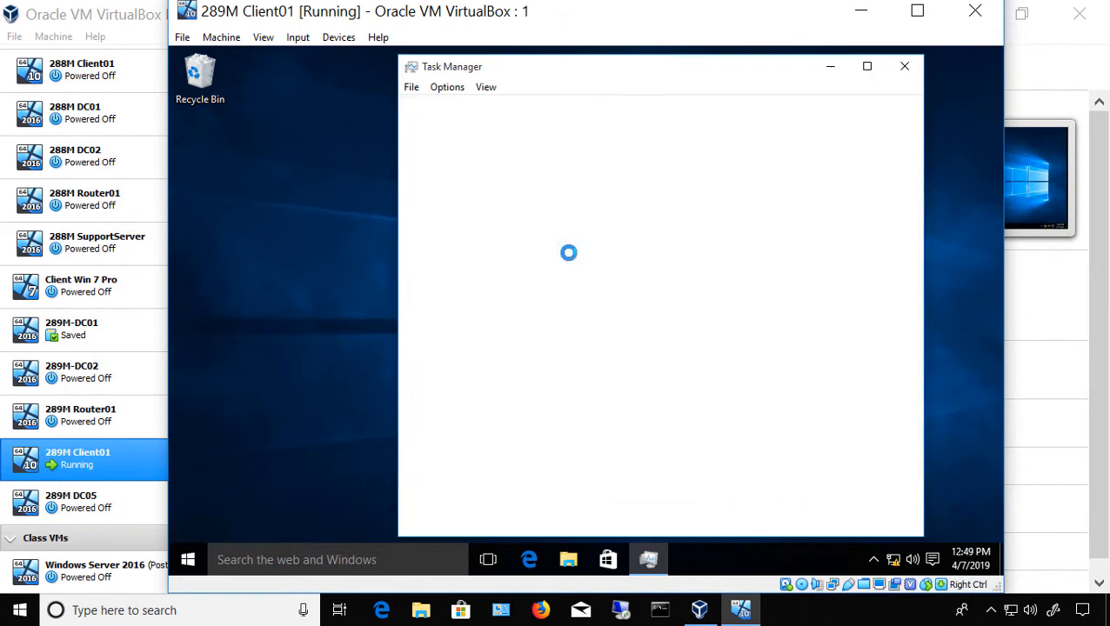